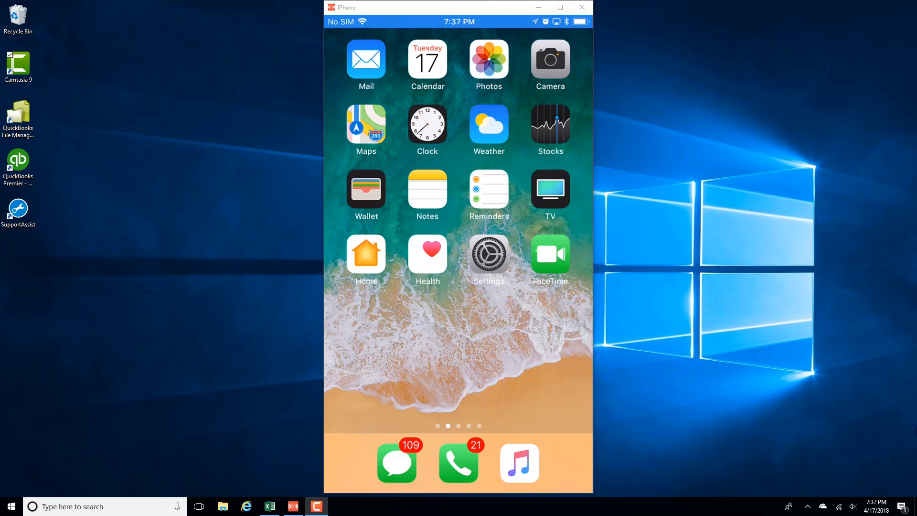
Launch Photos to its 255-photo Moments library and go to the Shared section
left_click(489, 61)
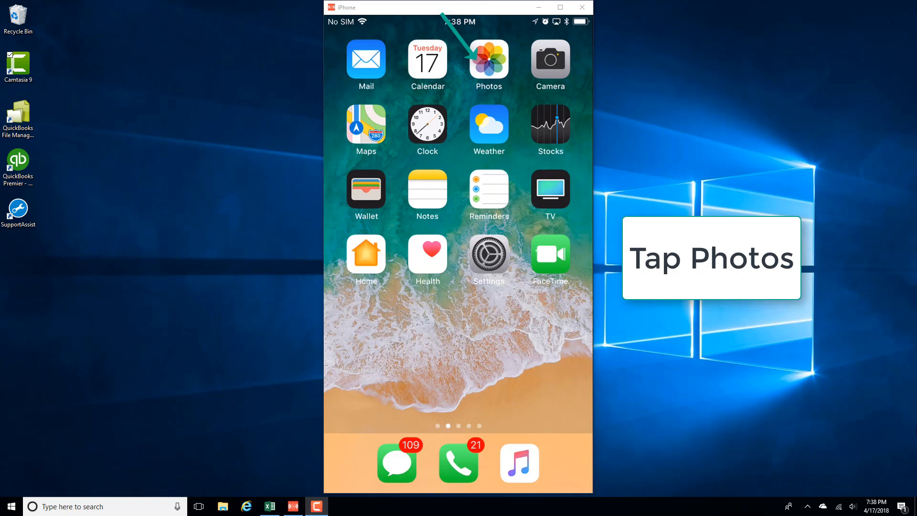
left_click(488, 61)
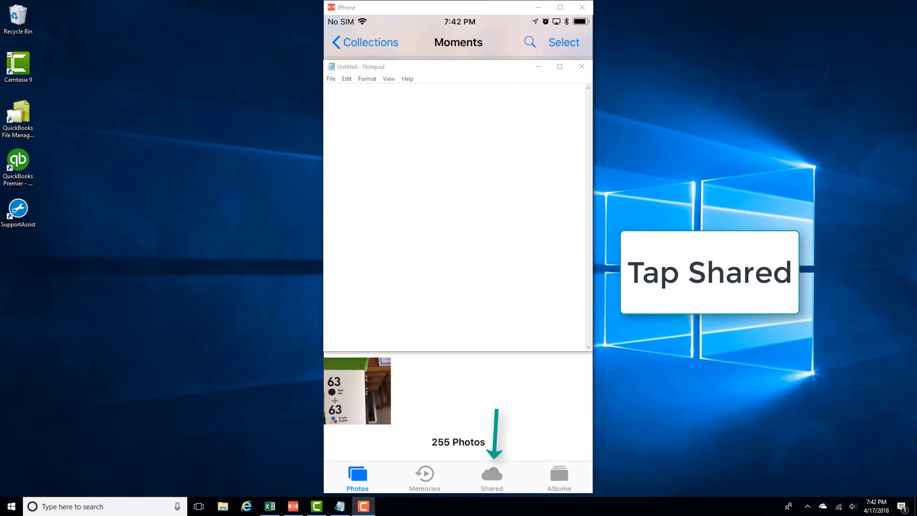
left_click(491, 474)
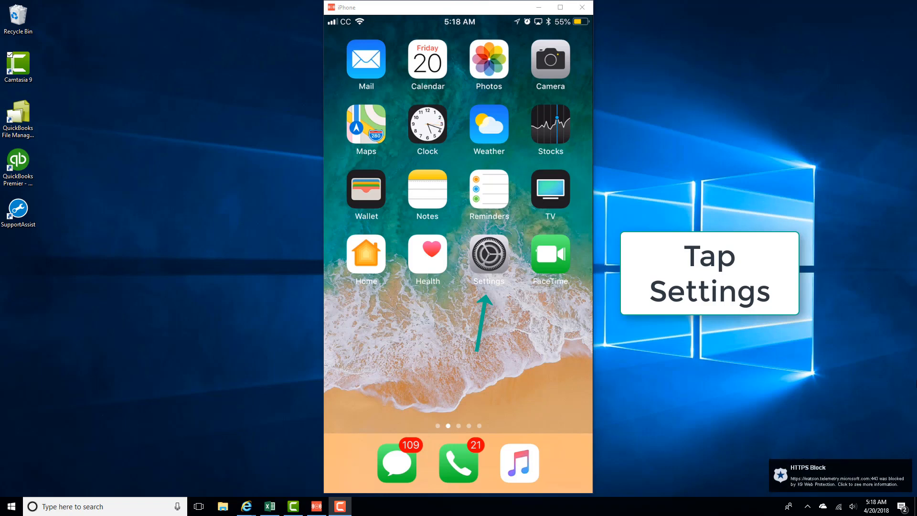
Launch Settings and scroll the app list until the Photos row is visible
left_click(488, 252)
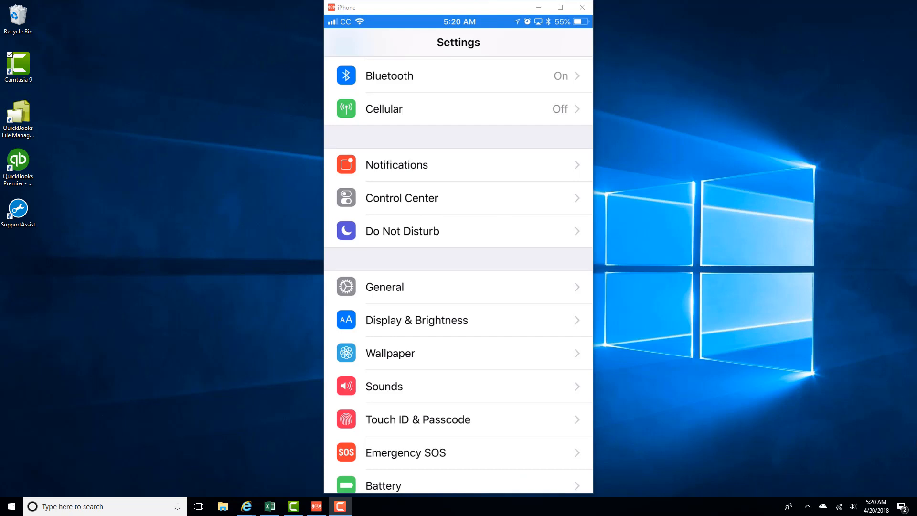
scroll("down", 3)
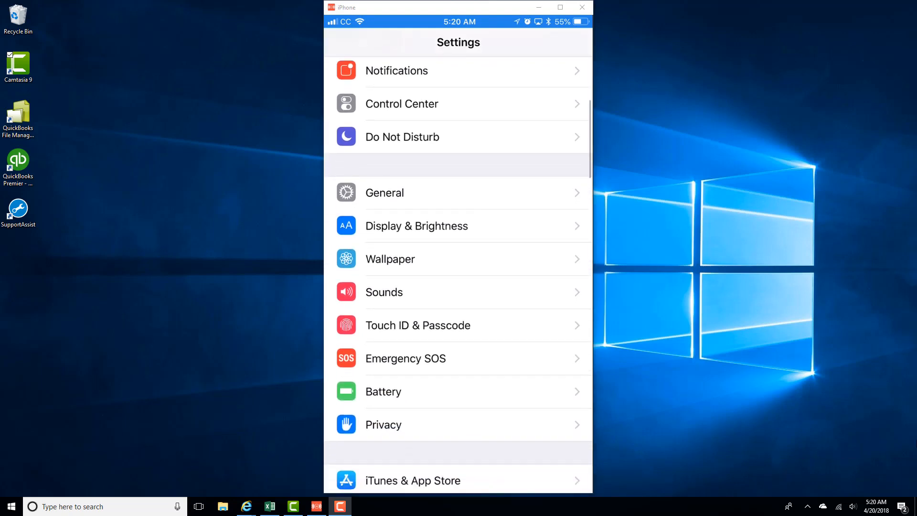
scroll("down", 3)
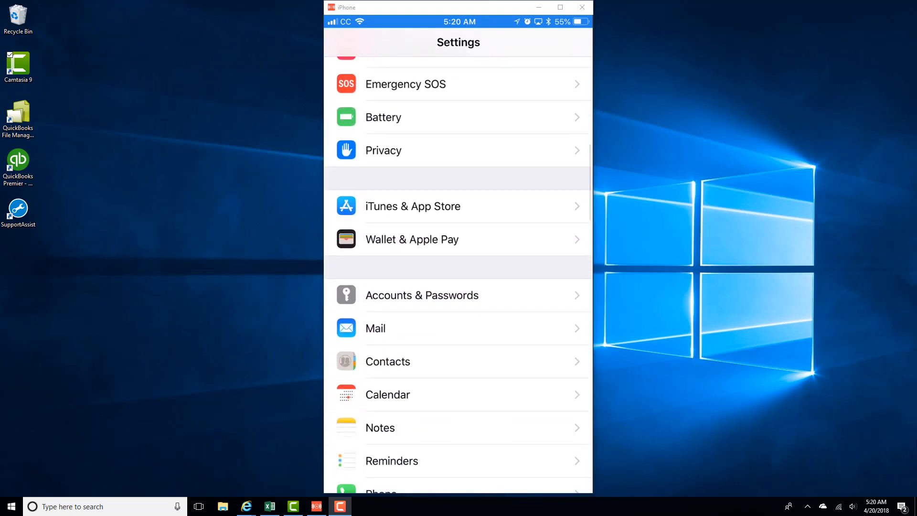
scroll("down", 3)
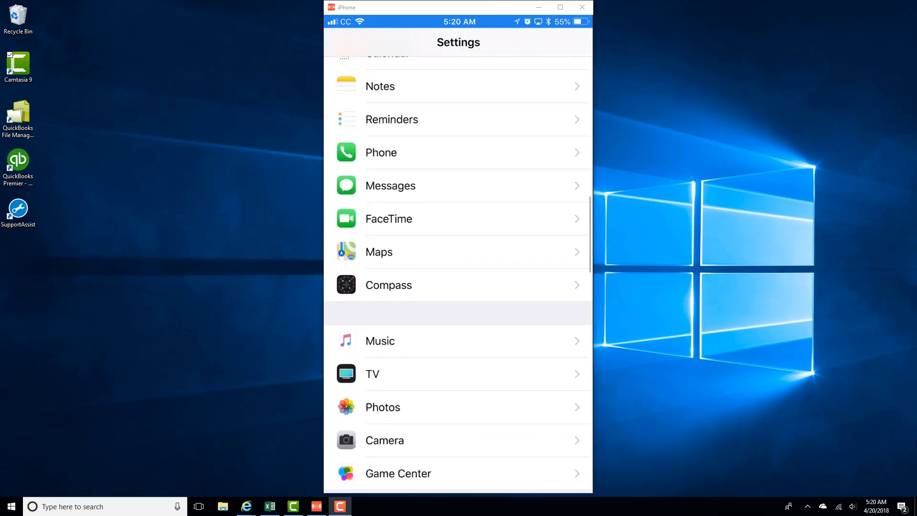
scroll("down", 3)
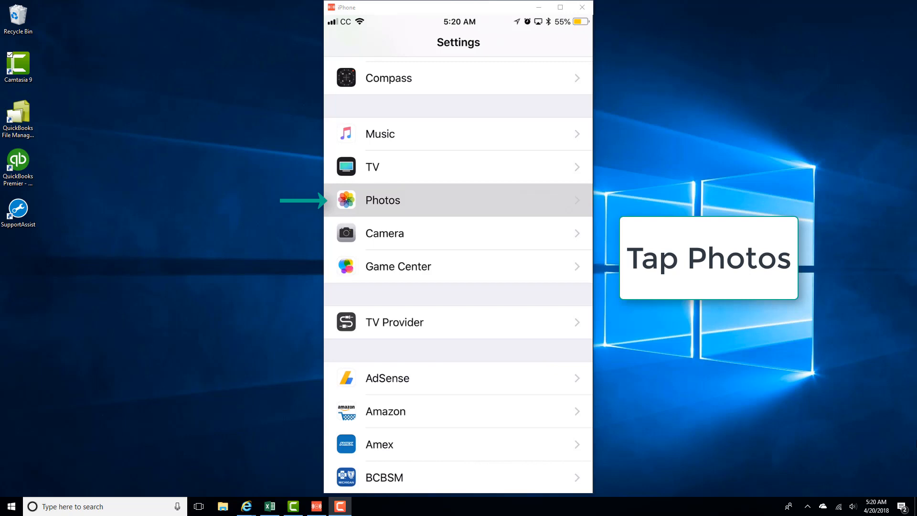
In Photos settings, switch iCloud Photo Sharing off, raising the deletion warning
left_click(382, 200)
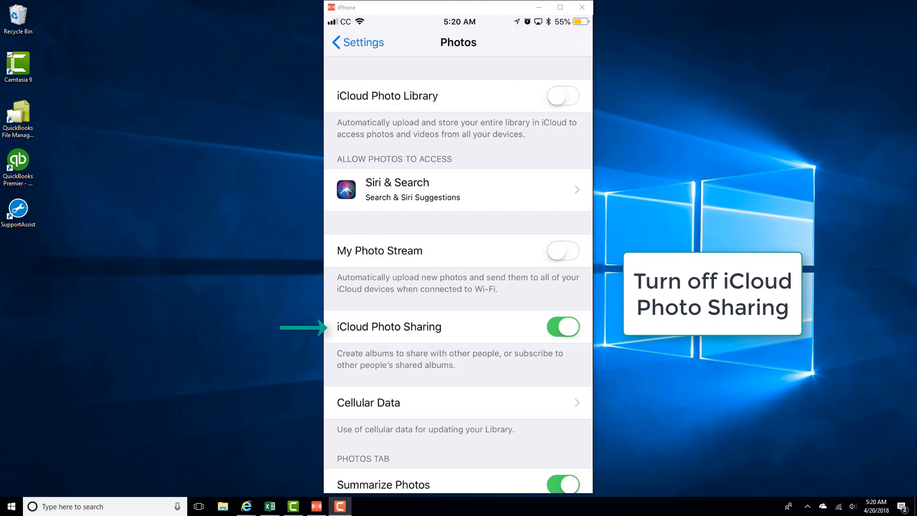
left_click(562, 327)
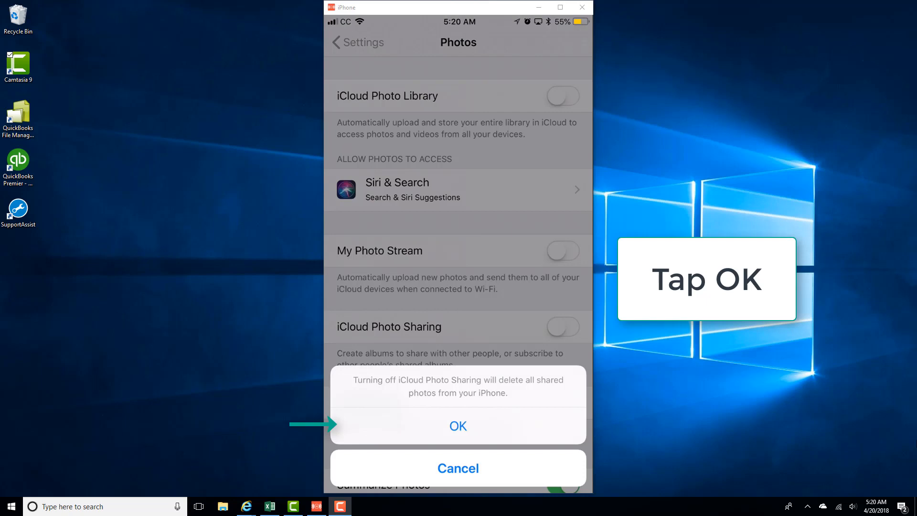
Confirm OK on the warning so iCloud Photo Sharing is switched off
left_click(458, 425)
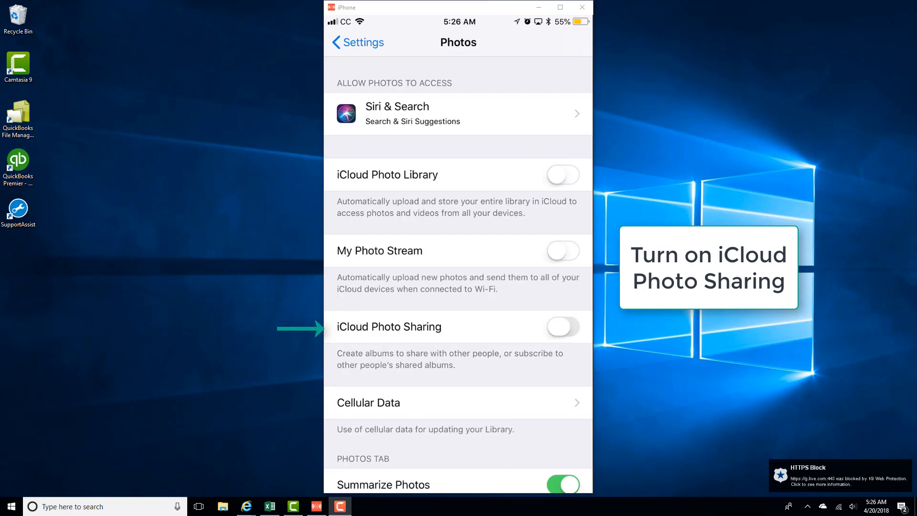
Re-enable iCloud Photo Sharing, then return to Photos' Shared section showing Start Sharing
left_click(562, 326)
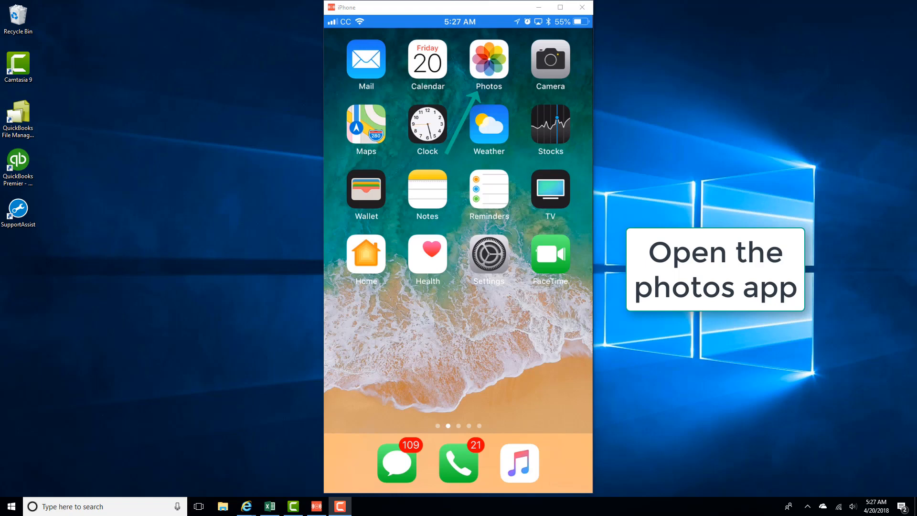
left_click(488, 64)
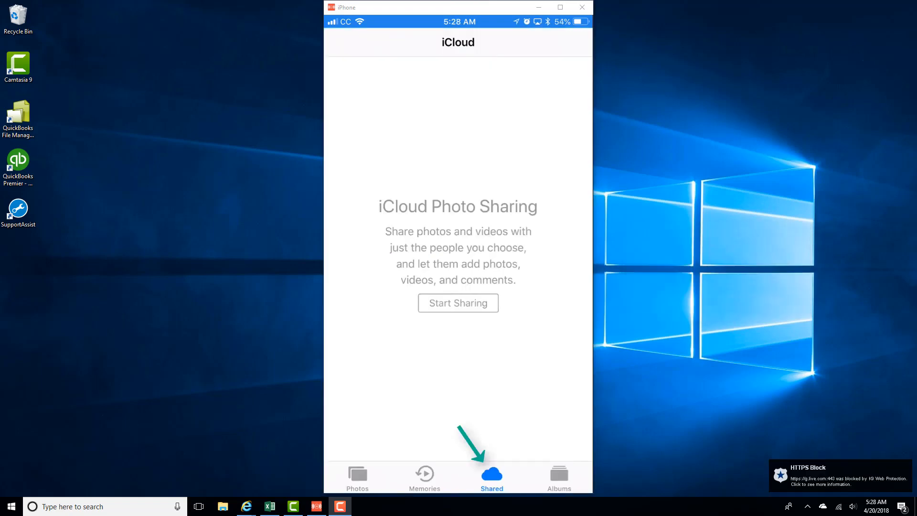